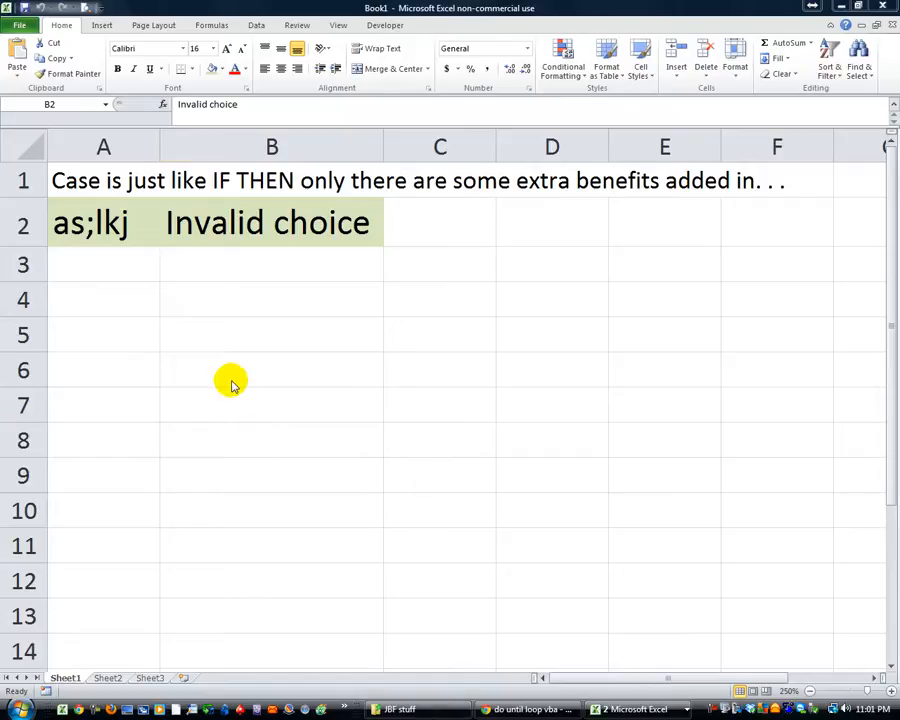
# Step: Run CaseEx1 on test values 1, 3 and 4 entered in A2
pyautogui.click(271, 222)
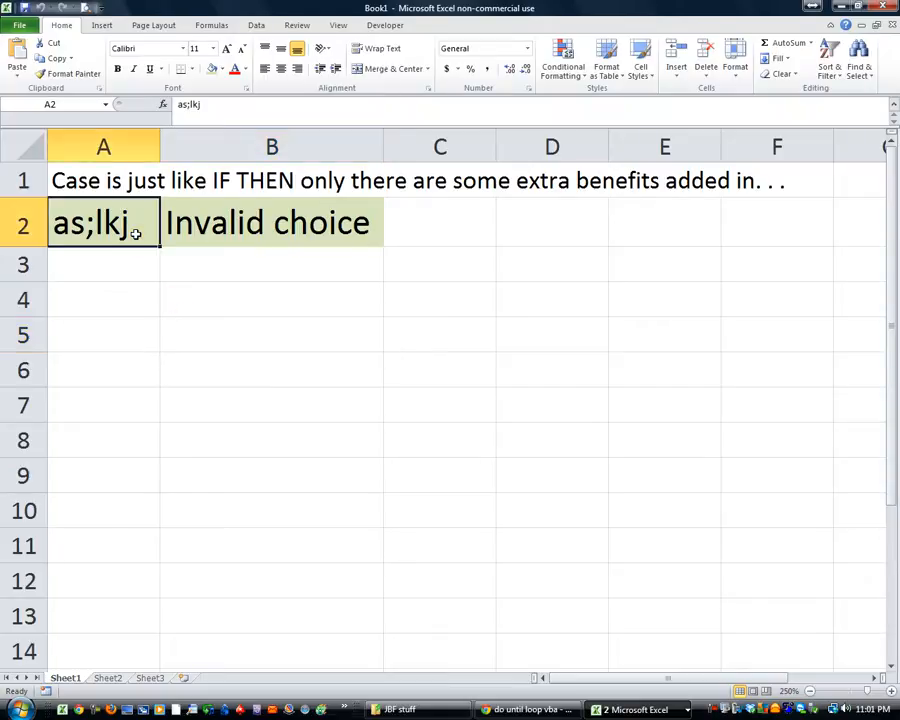
pyautogui.write('1')
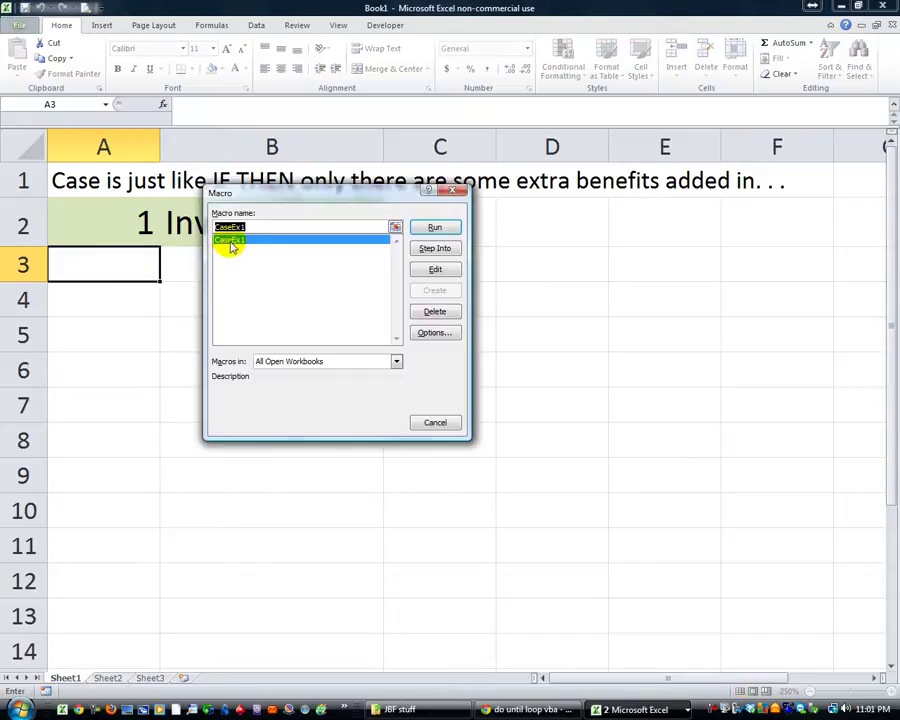
pyautogui.click(434, 227)
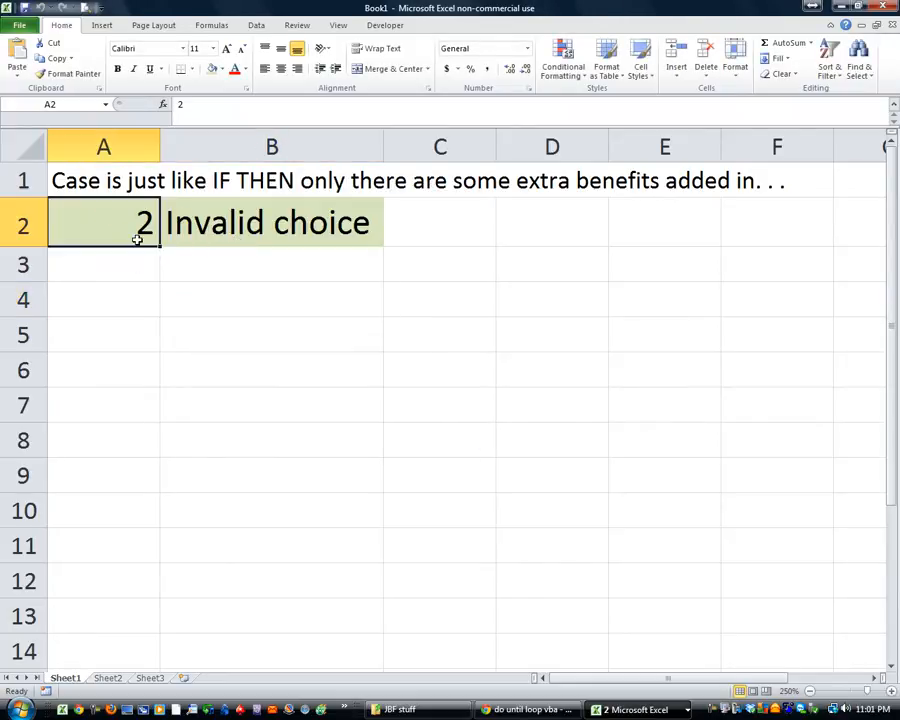
pyautogui.write('3')
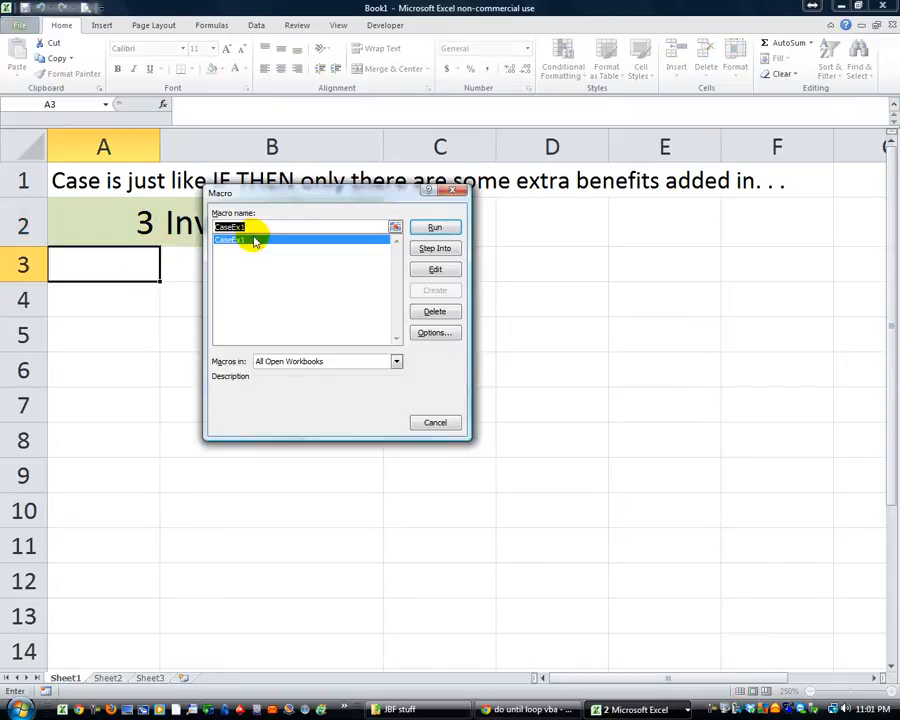
pyautogui.click(434, 227)
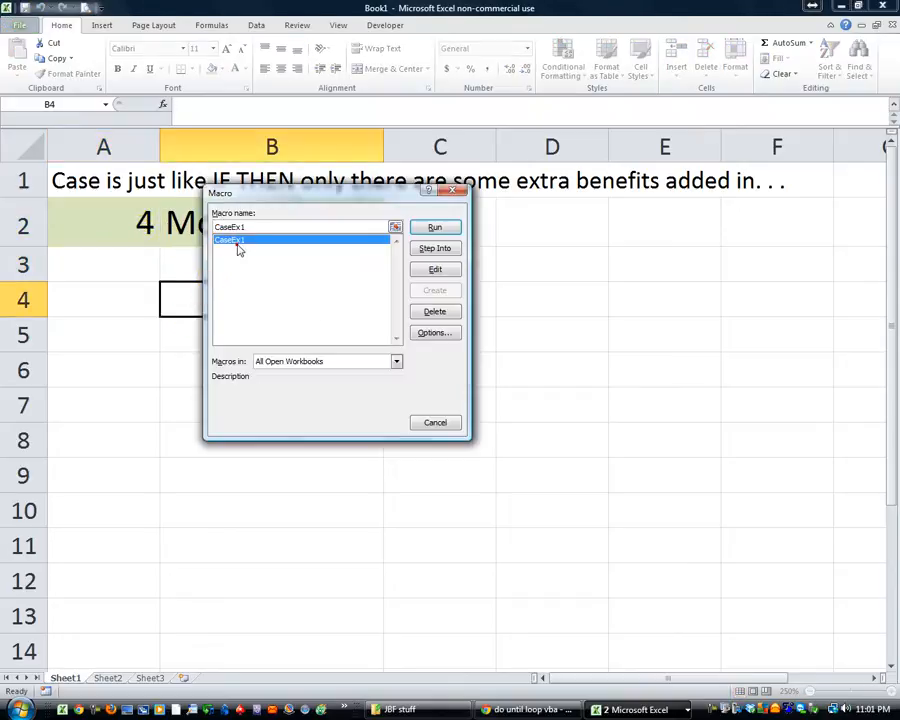
pyautogui.click(434, 227)
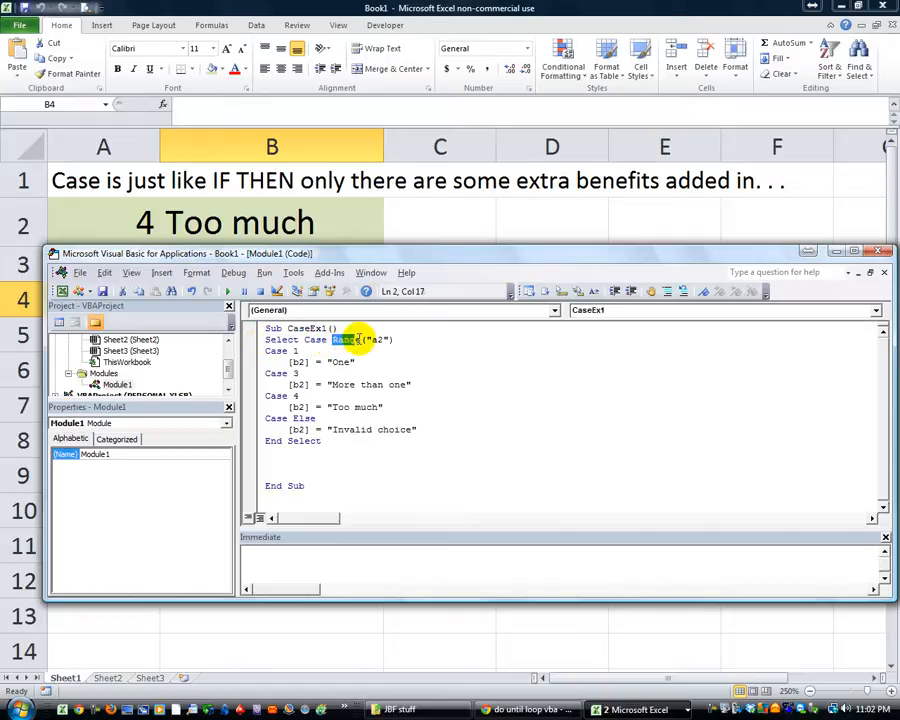
# Step: Review the Select Case branches for 1, 3, 4 and Else in Module1
pyautogui.doubleClick(362, 339)
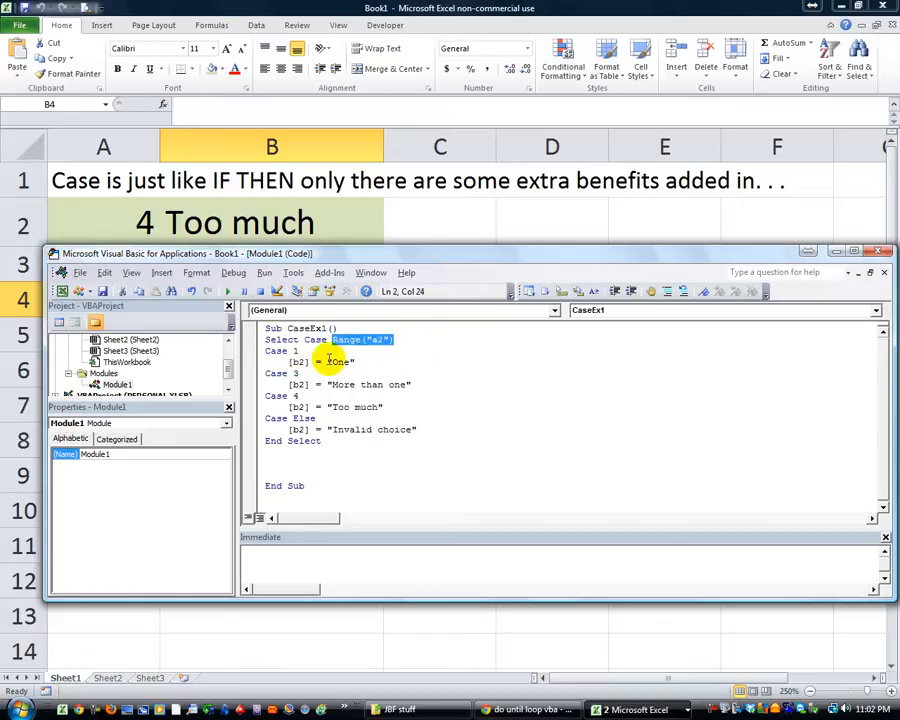
pyautogui.click(280, 351)
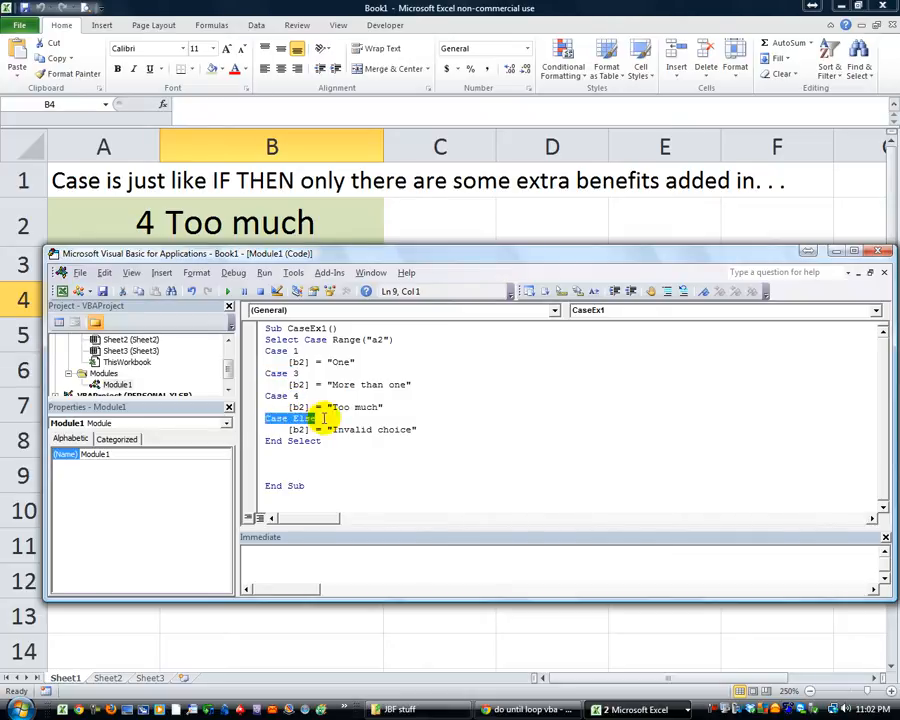
pyautogui.click(325, 441)
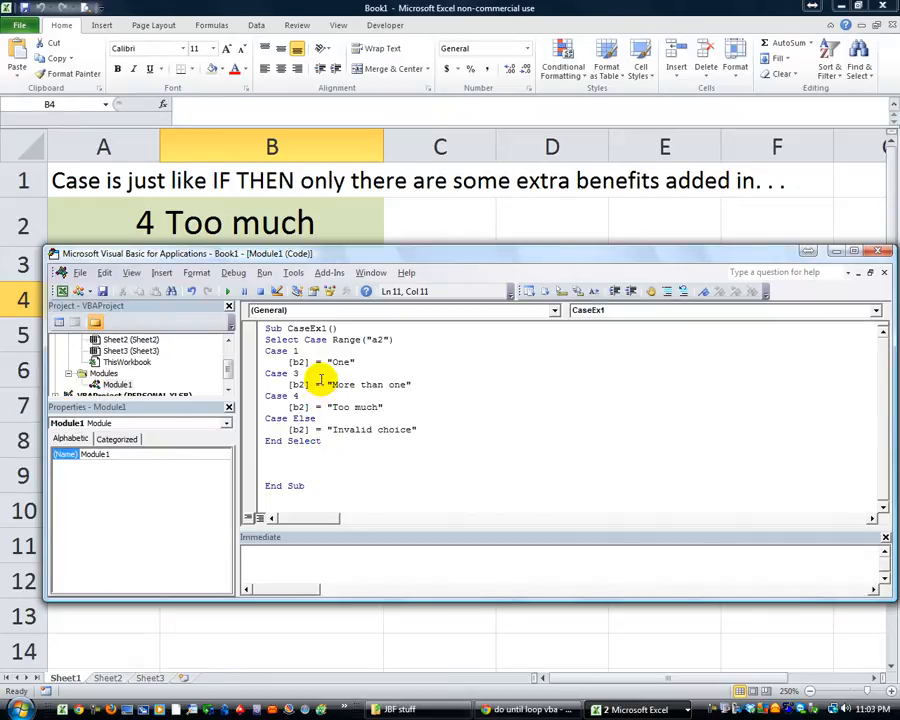
# Step: Extend the Case 3 line to read Case 3,5,6,7,8,11
pyautogui.click(318, 373)
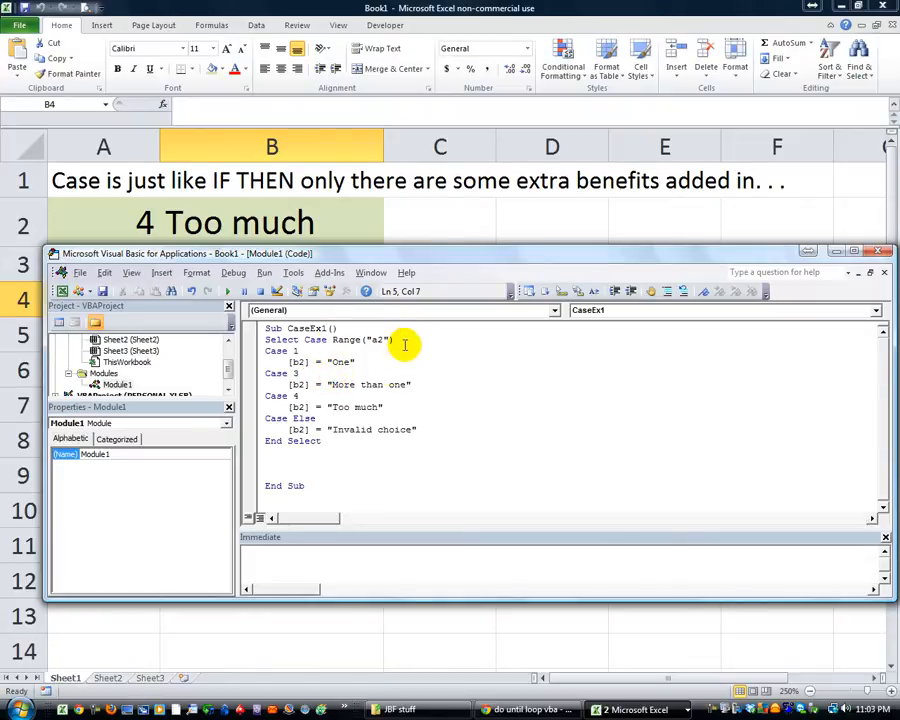
pyautogui.moveTo(367, 350)
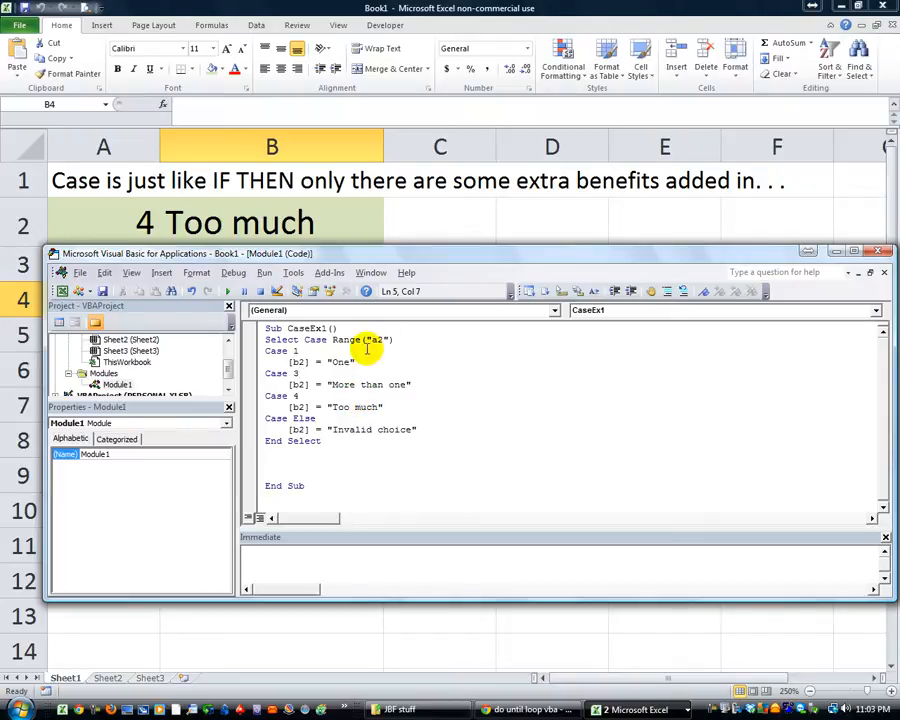
pyautogui.moveTo(443, 390)
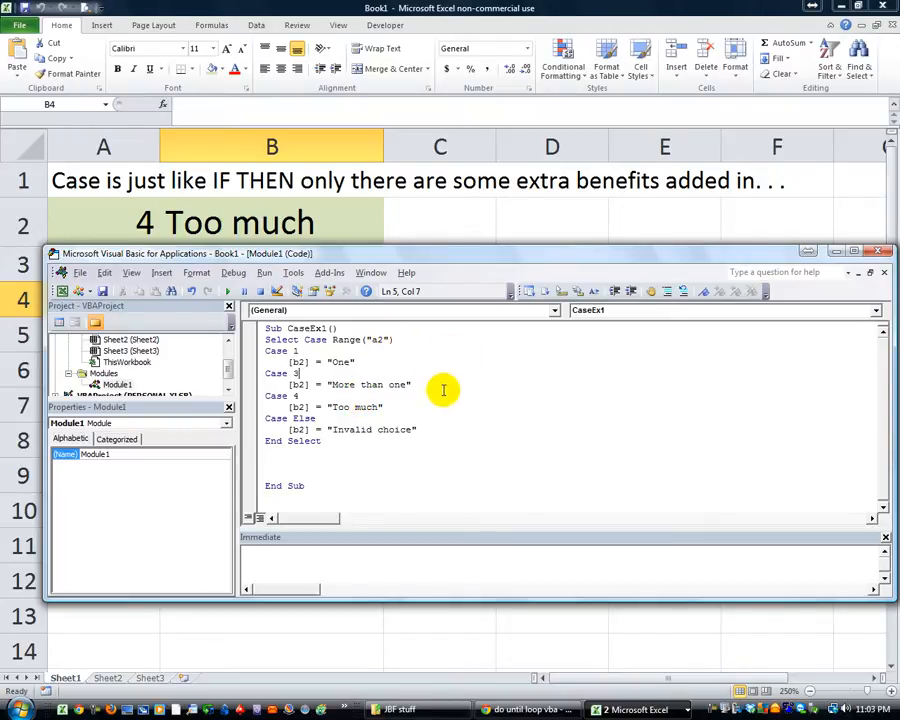
pyautogui.moveTo(359, 417)
pyautogui.write(',')
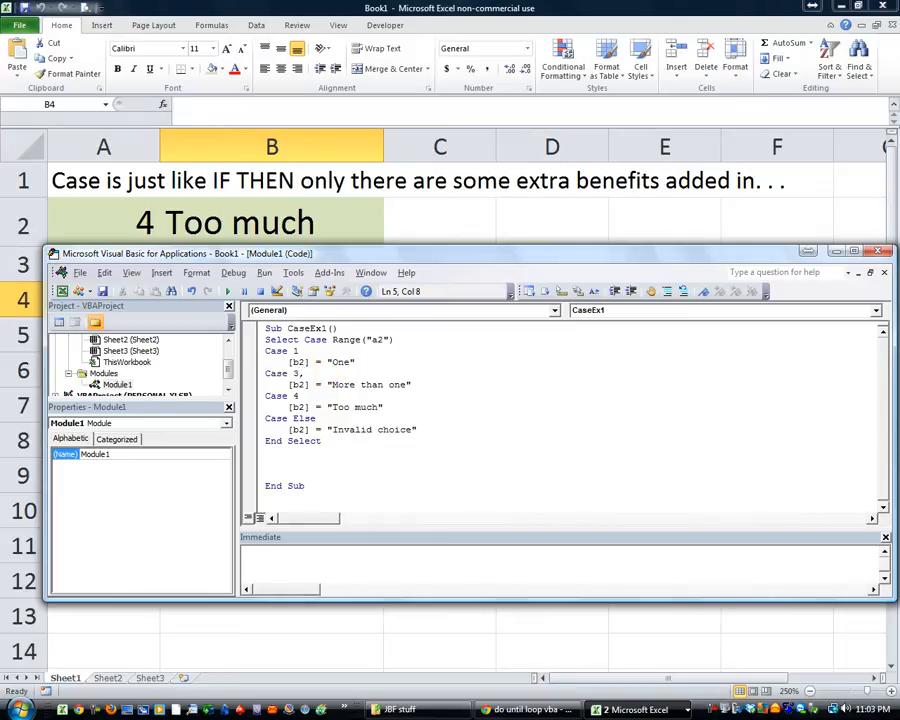
pyautogui.write('5')
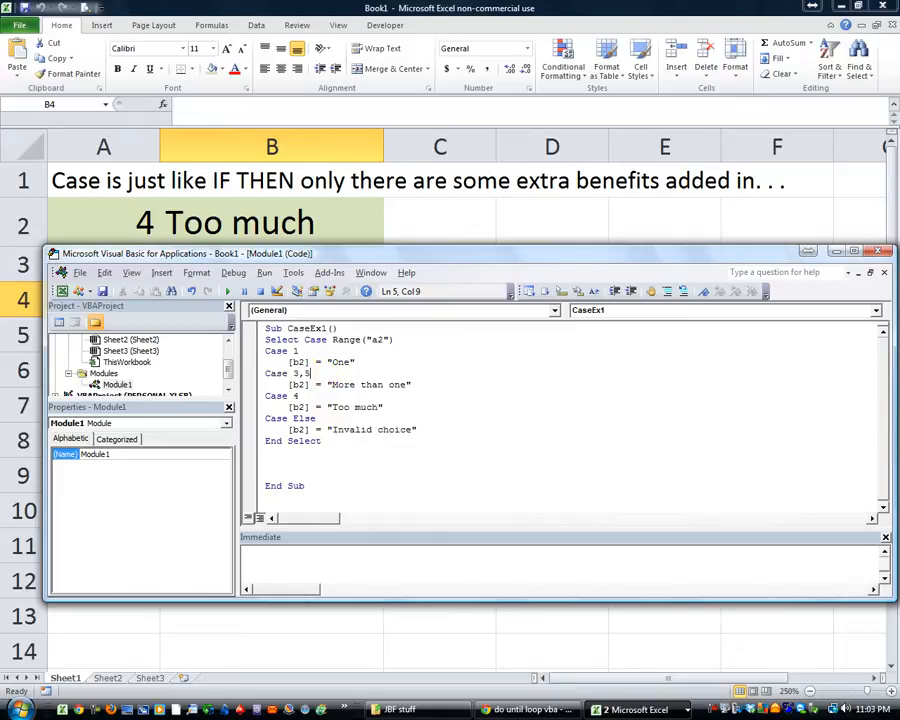
pyautogui.write(',6,')
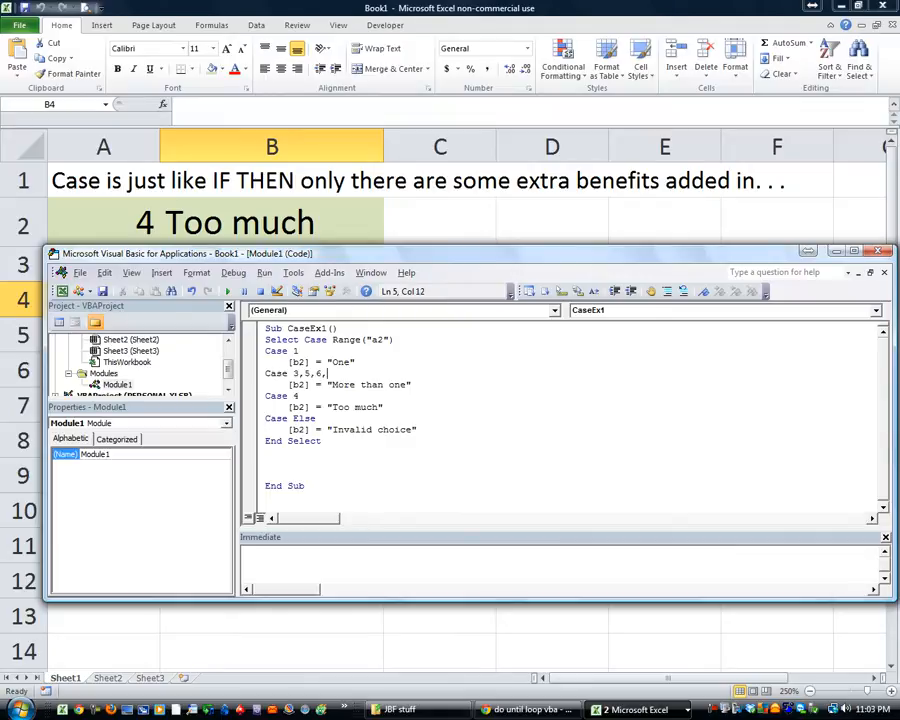
pyautogui.write(',7,8,11')
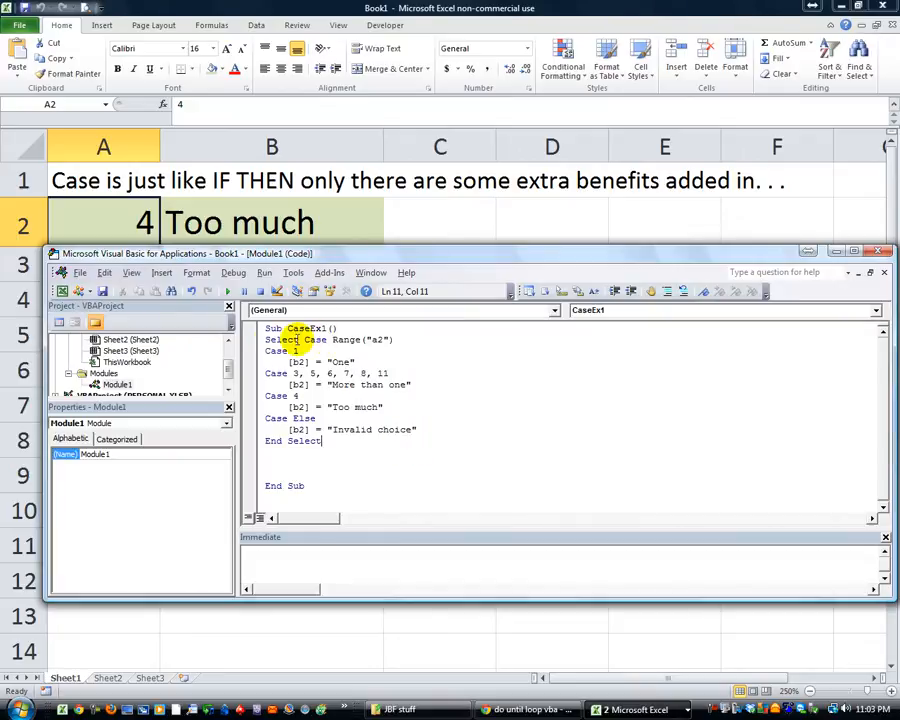
# Step: Append "hi" to the Case 3,5,6,7,8,11 line returning More than one
pyautogui.click(300, 340)
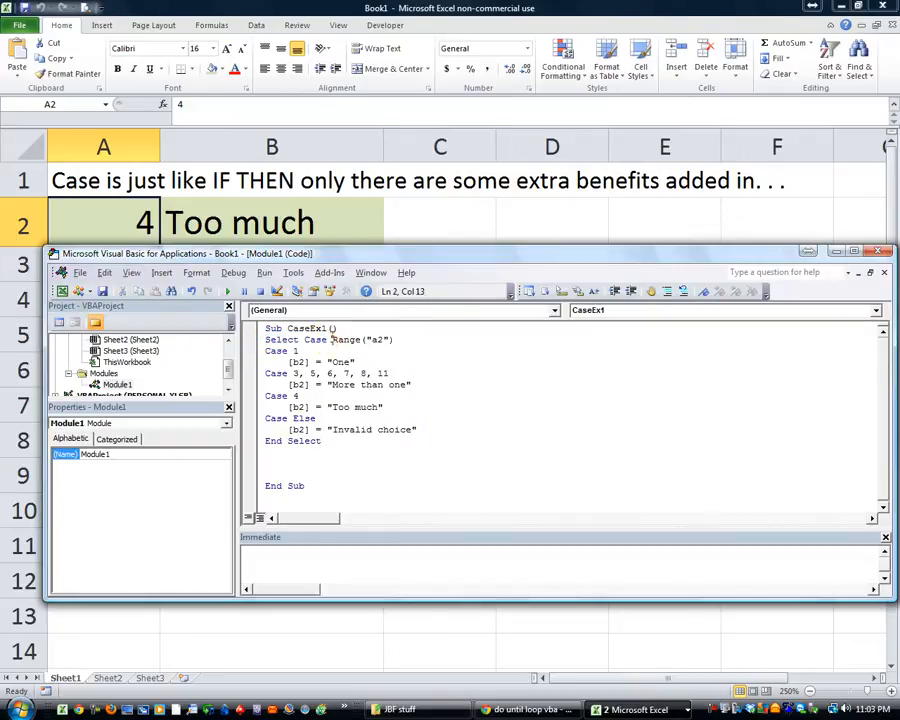
pyautogui.doubleClick(360, 339)
pyautogui.write(',"')
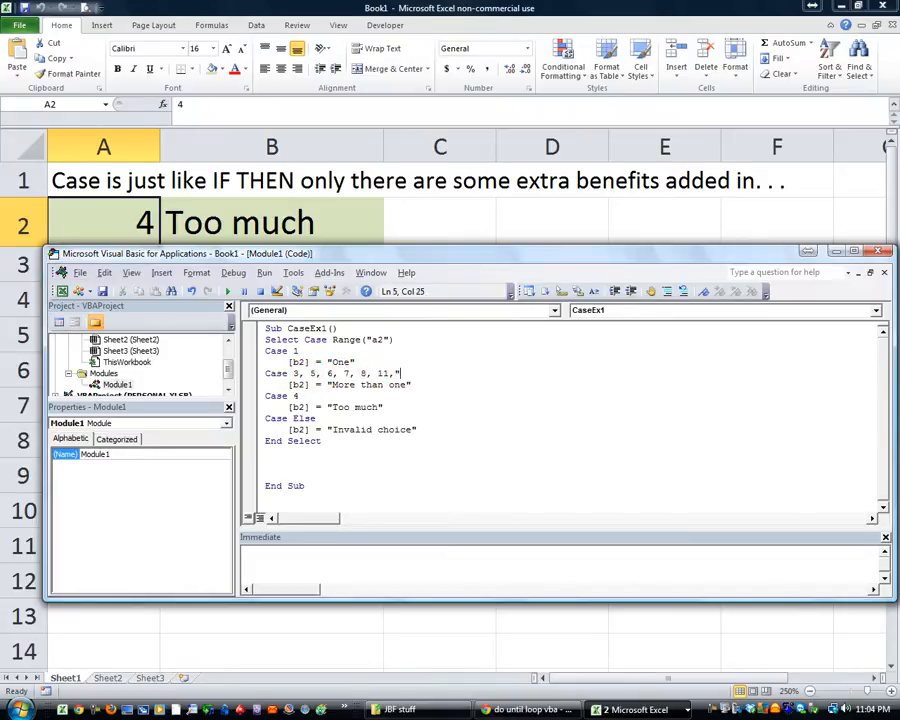
pyautogui.write('hi"')
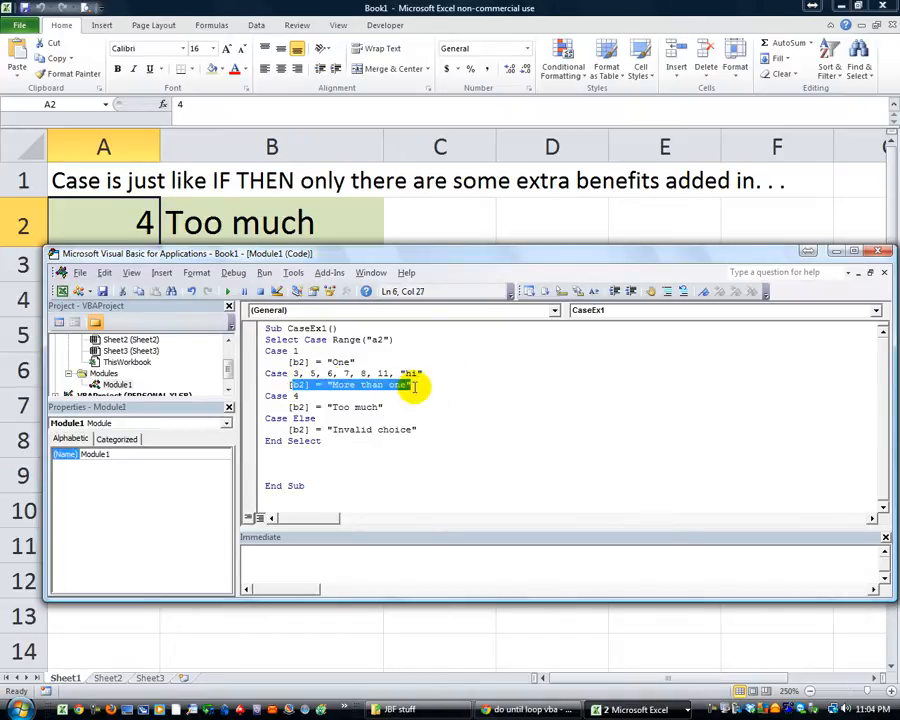
pyautogui.click(330, 406)
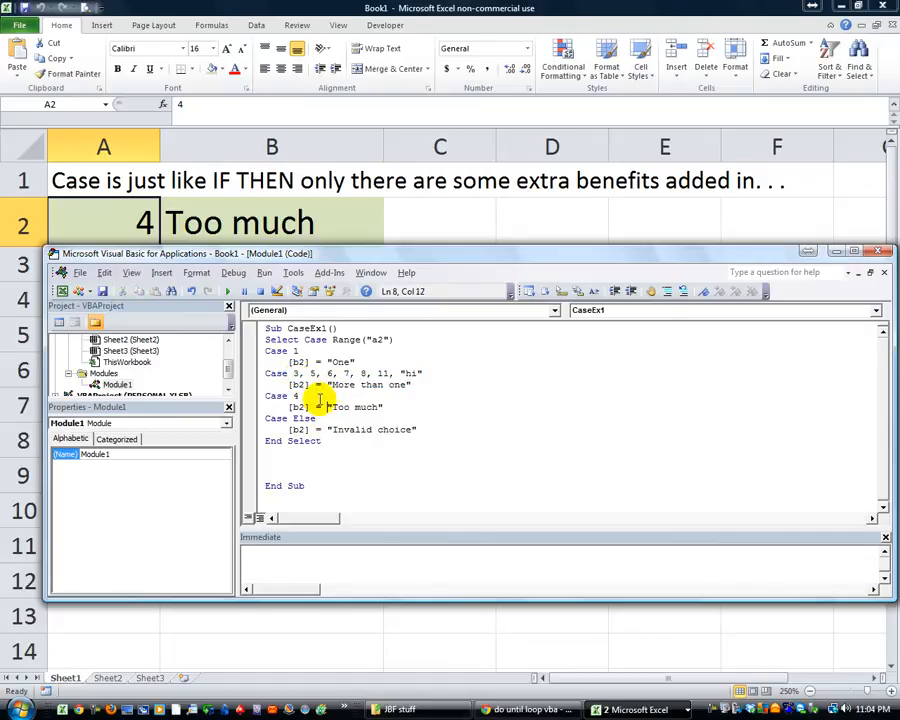
pyautogui.doubleClick(278, 395)
pyautogui.write('3')
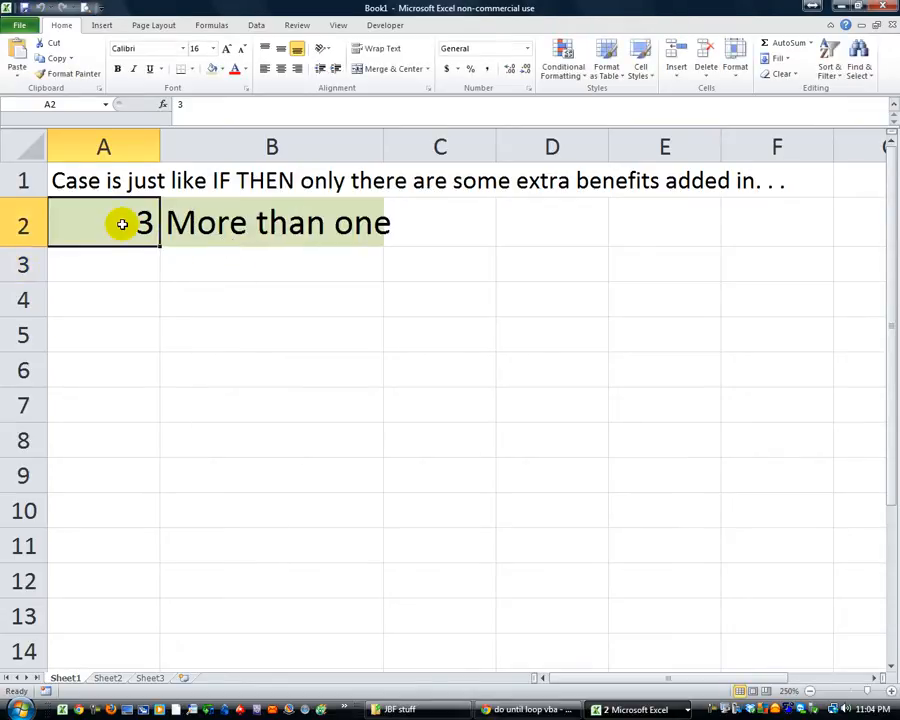
# Step: Run CaseEx1 on 5 and then hi in A2, checking B2's result
pyautogui.write('5')
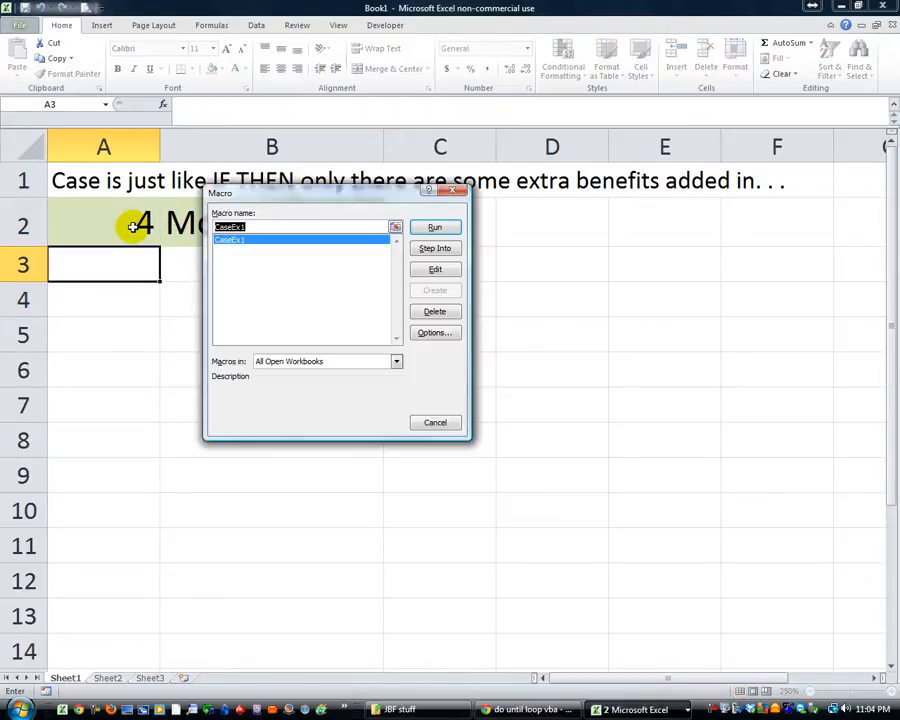
pyautogui.click(435, 227)
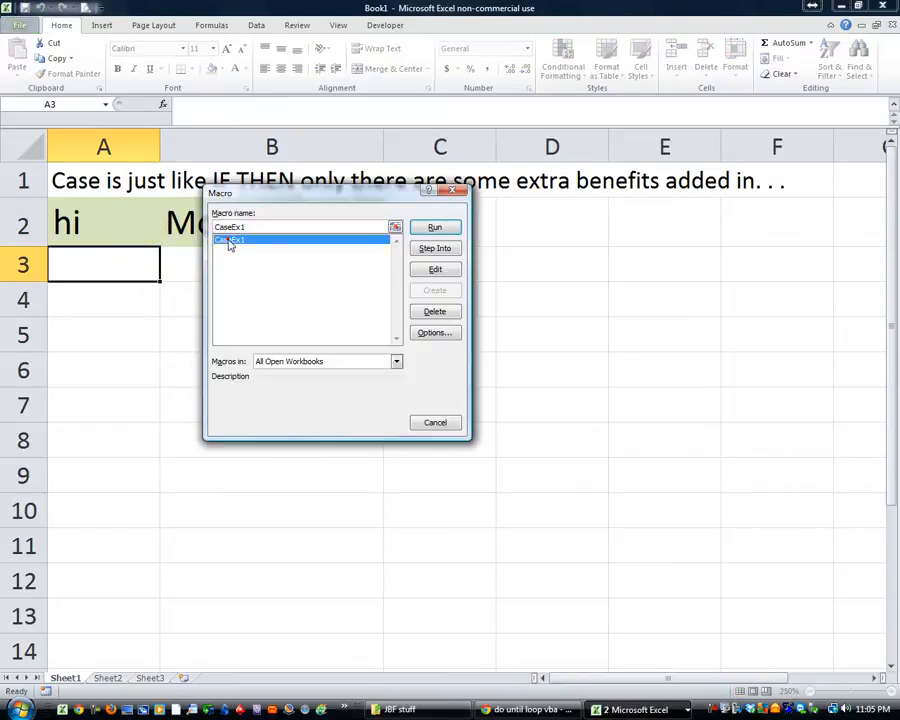
pyautogui.click(434, 226)
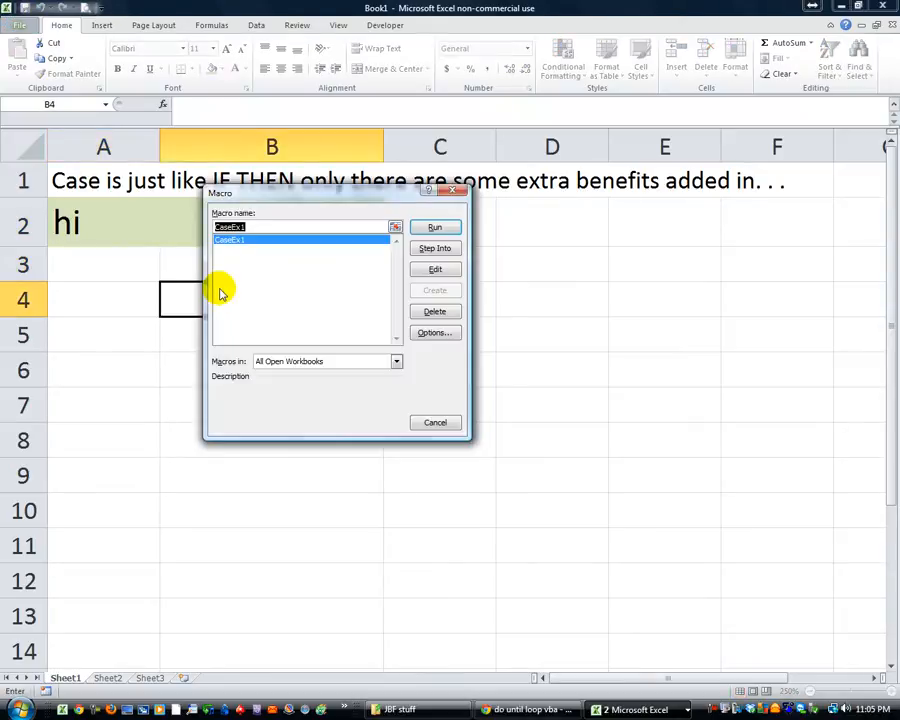
pyautogui.click(434, 227)
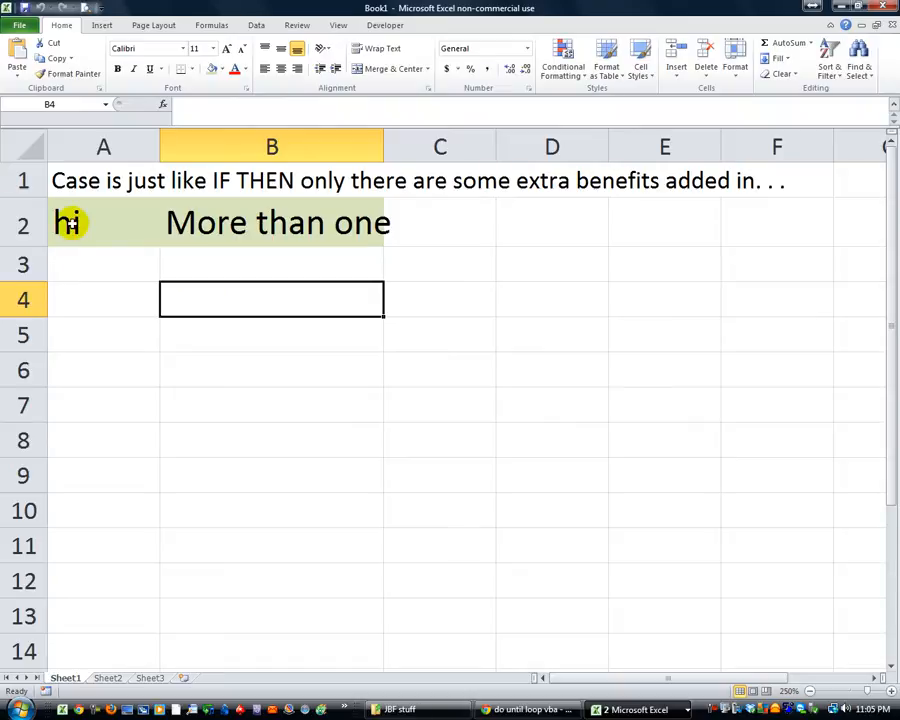
pyautogui.click(272, 222)
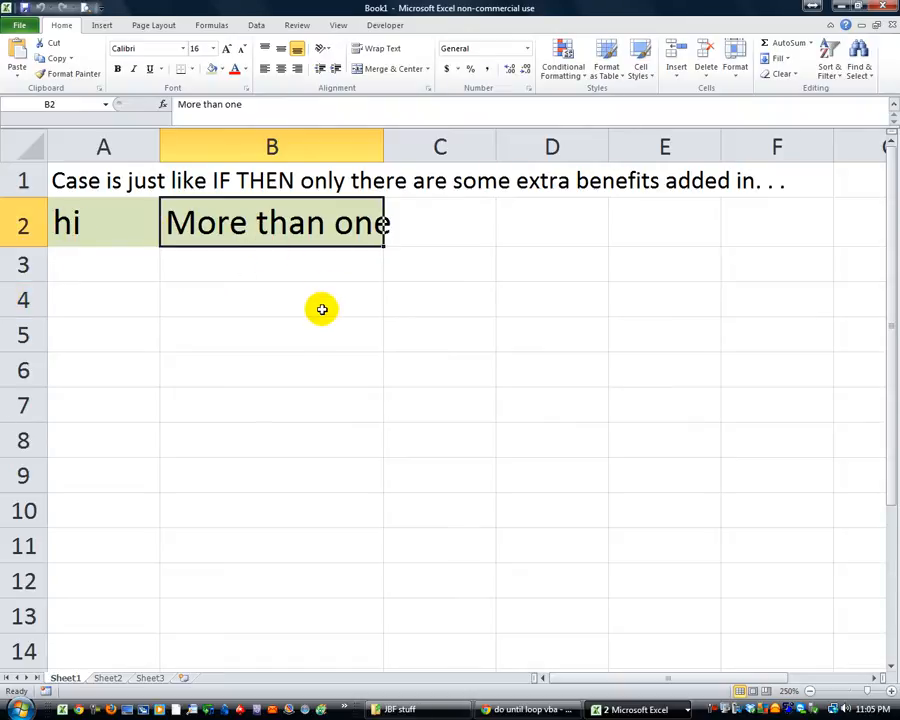
pyautogui.moveTo(295, 312)
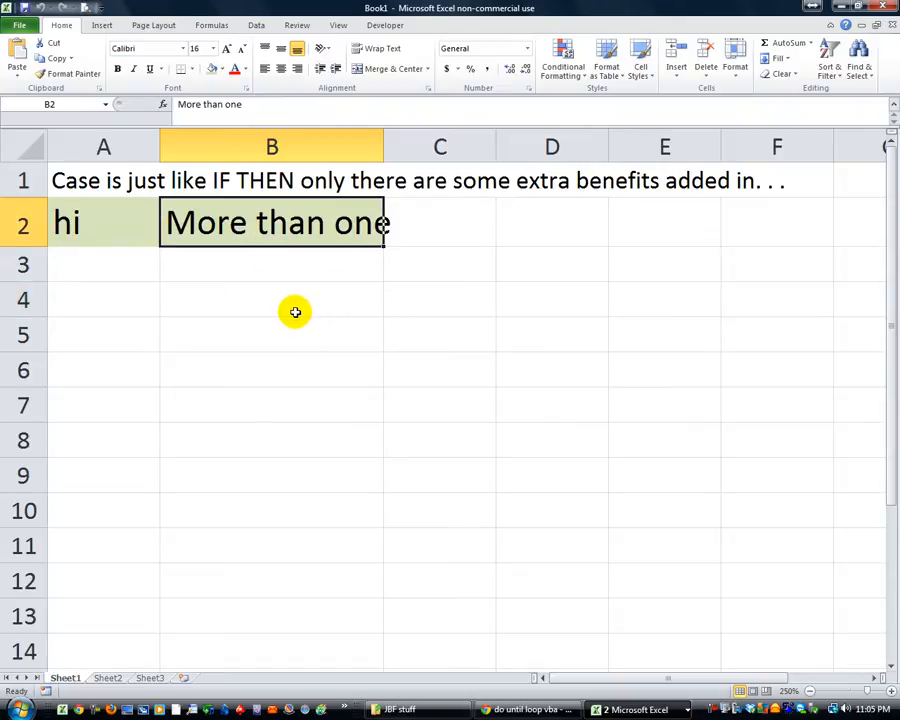
pyautogui.moveTo(293, 304)
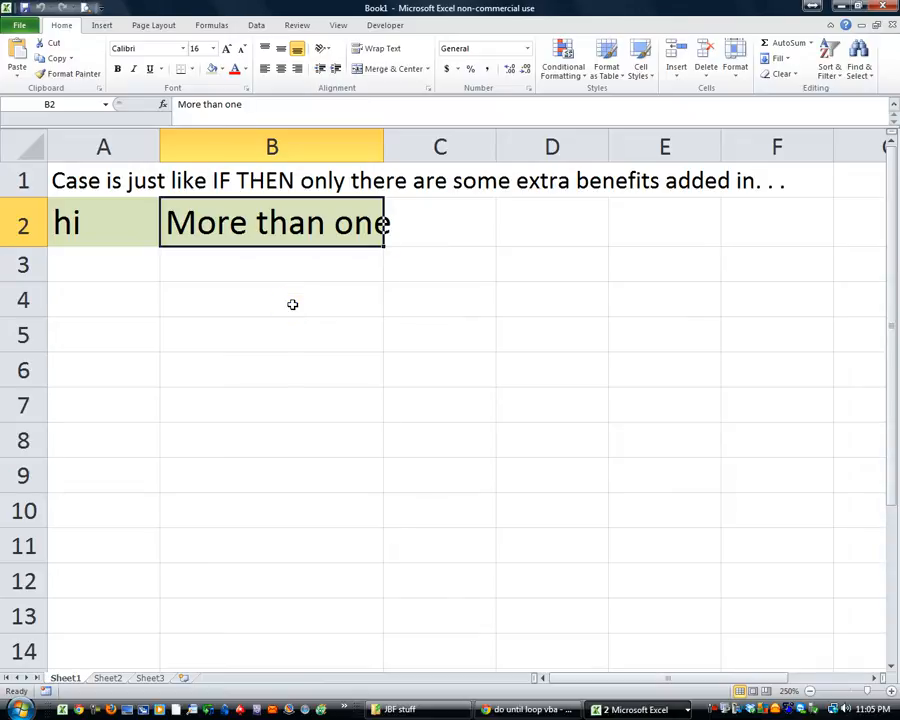